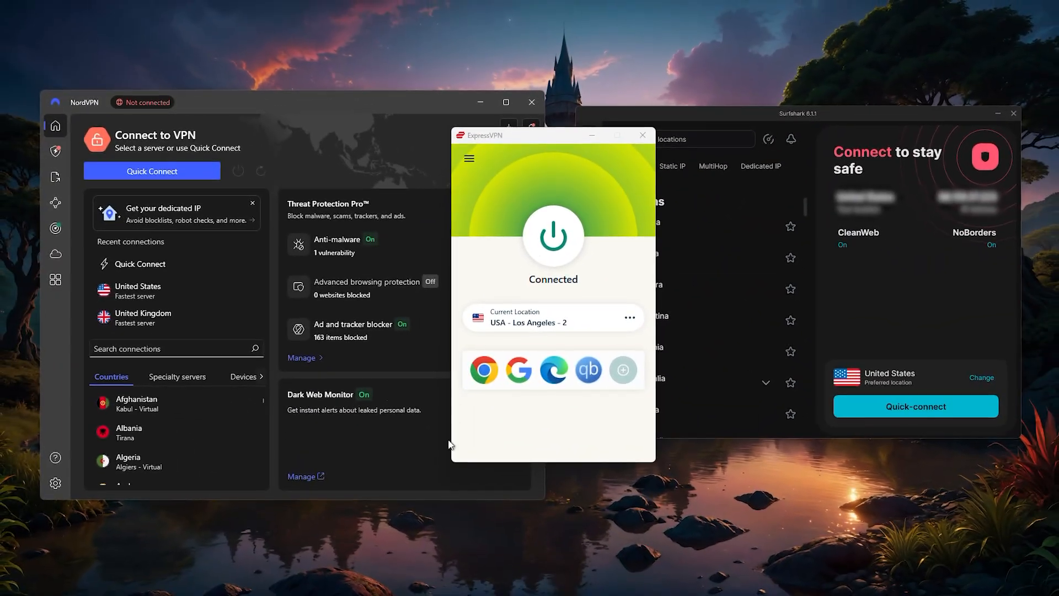
Let NordVPN connect to United States - Seattle #8277 and view Threat Protection Pro's Anti-malware page.
click(552, 237)
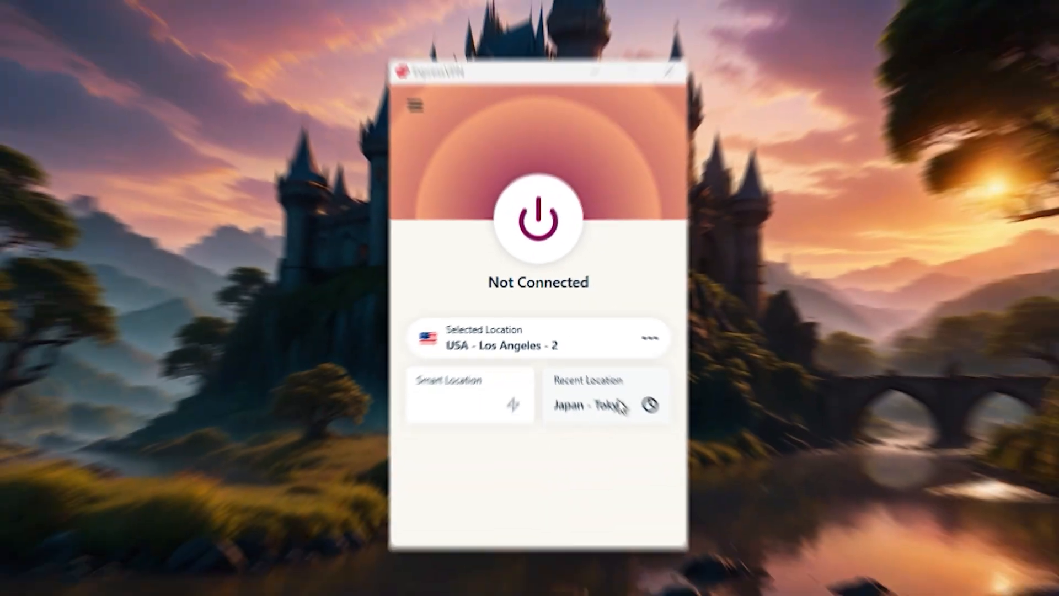
click(537, 219)
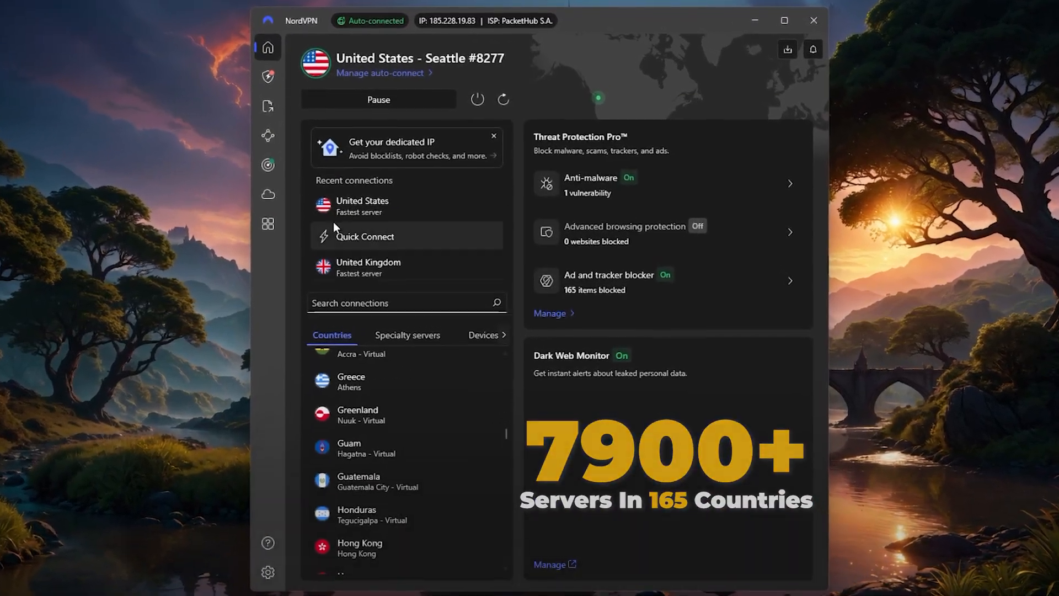
click(588, 184)
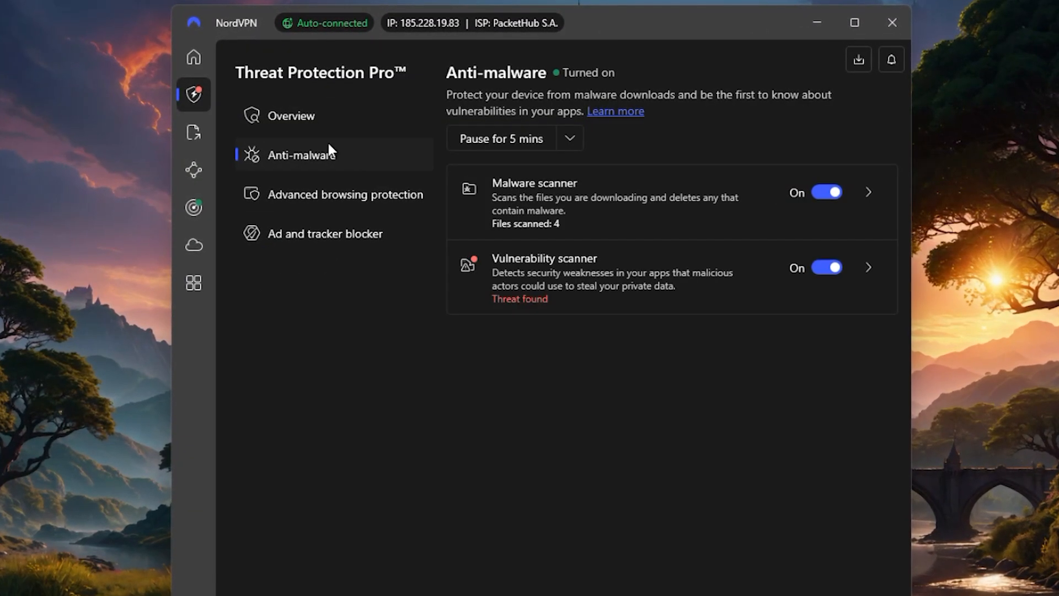
click(193, 57)
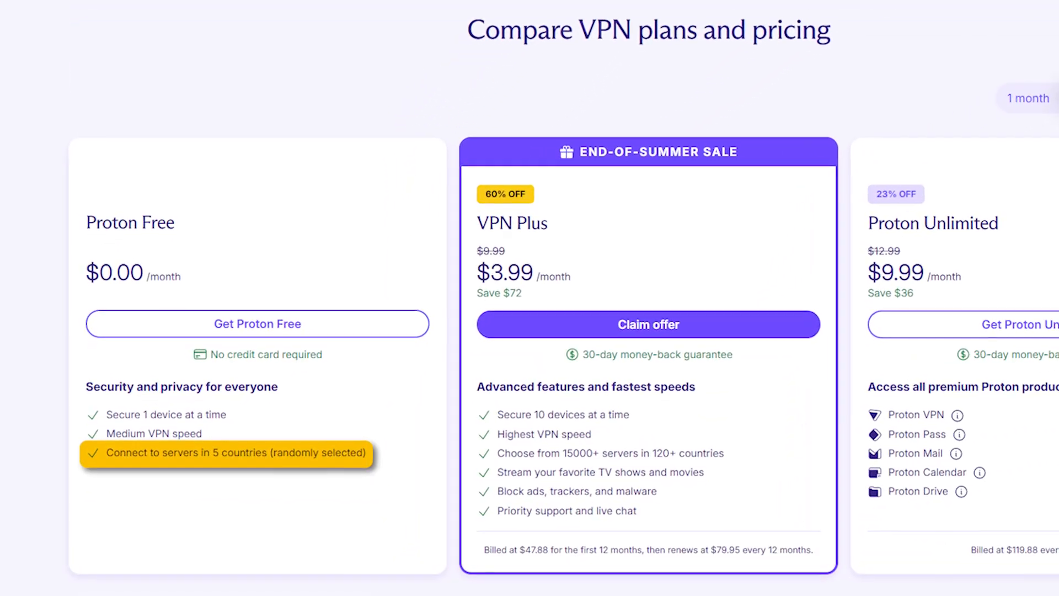
Scroll Proton VPN's free-plan 5-country limit, then TunnelBear's 2GB free tier.
scroll(down, 3)
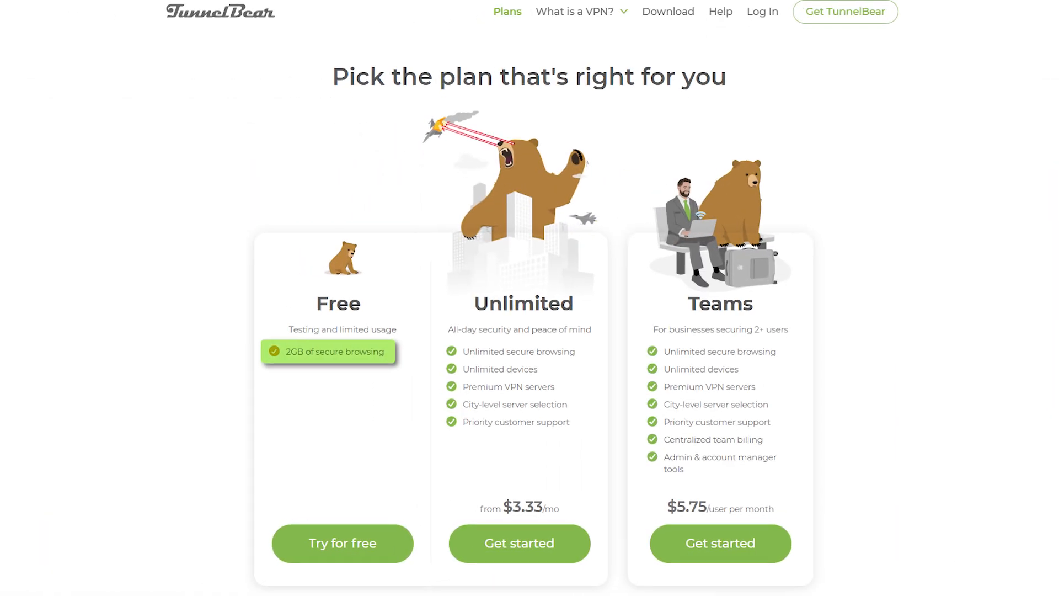
scroll(down, 3)
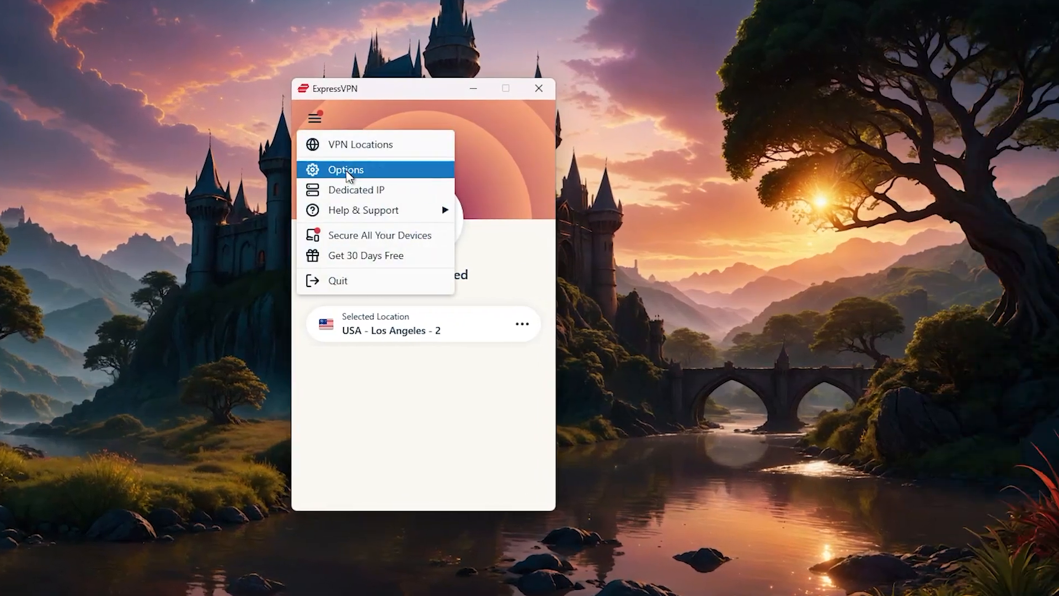
Open ExpressVPN's Options on the Protocol tab, with Automatic (recommended) selected.
click(346, 169)
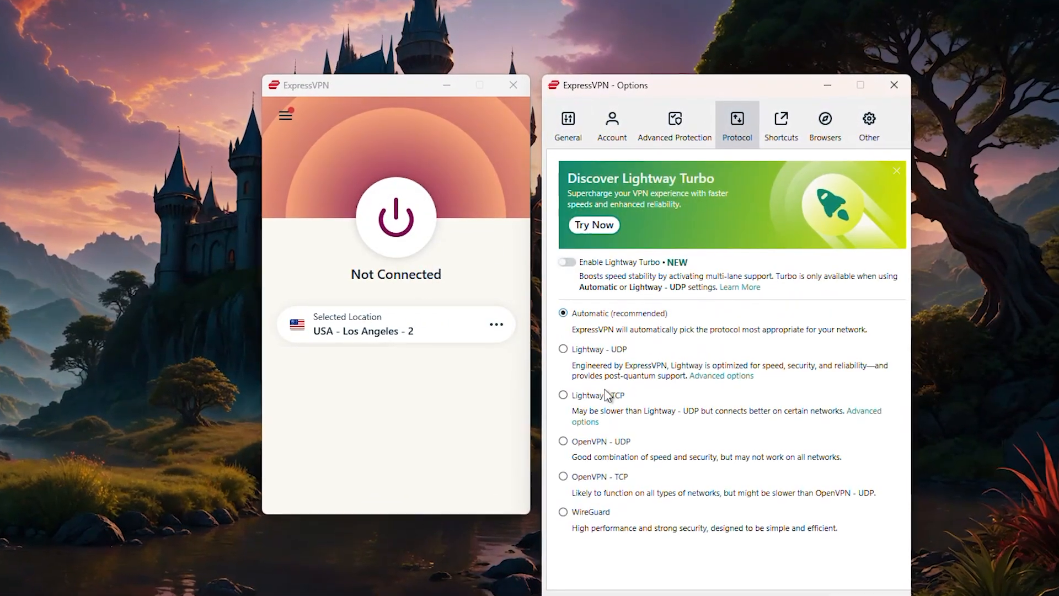
click(563, 349)
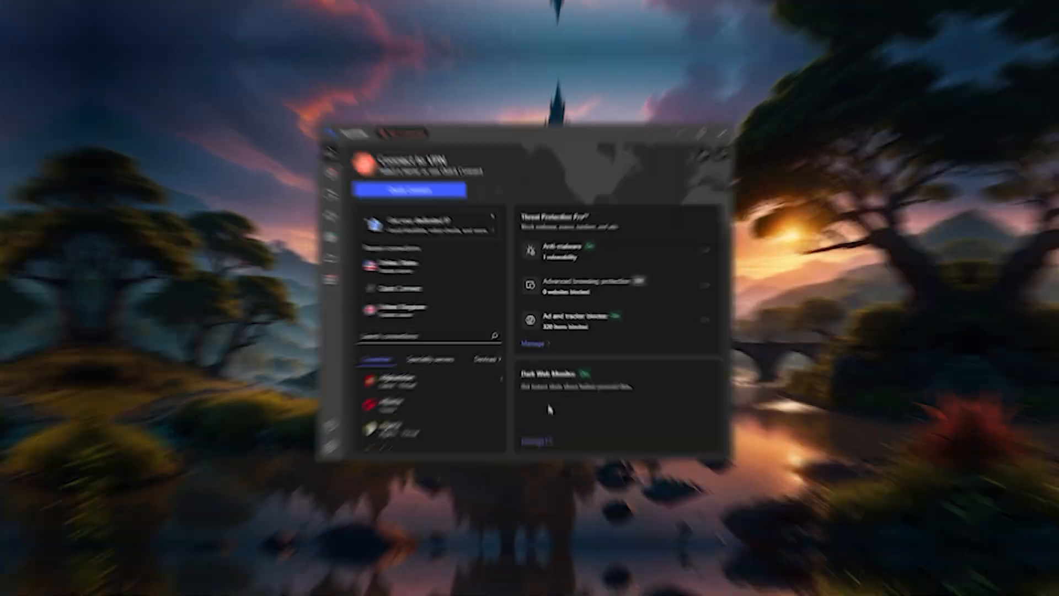
View NordVPN's General settings, then Surfshark's VPN settings with launch on startup and CleanWeb on.
click(281, 491)
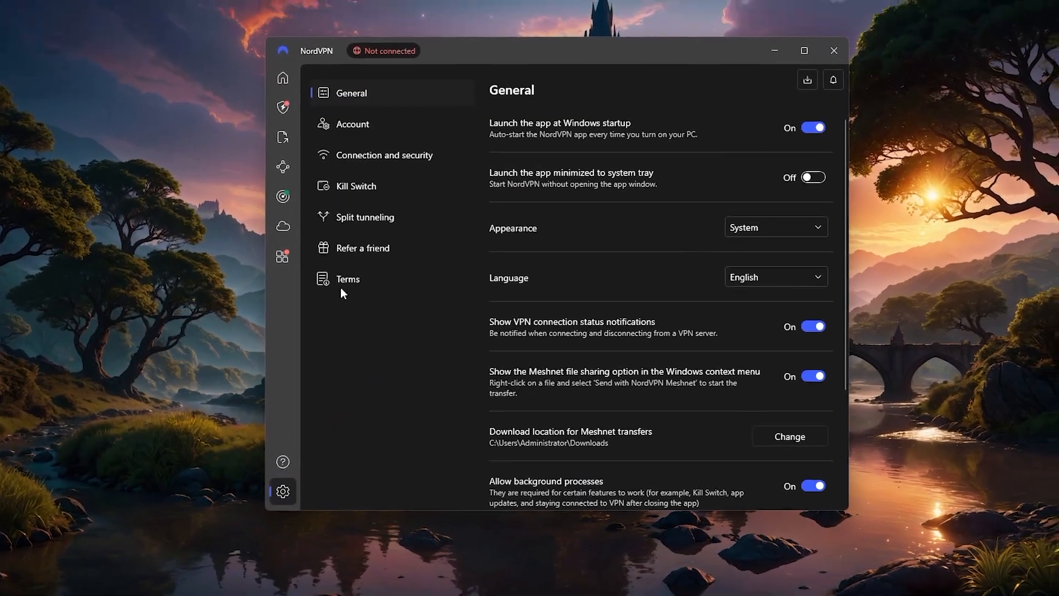
click(391, 155)
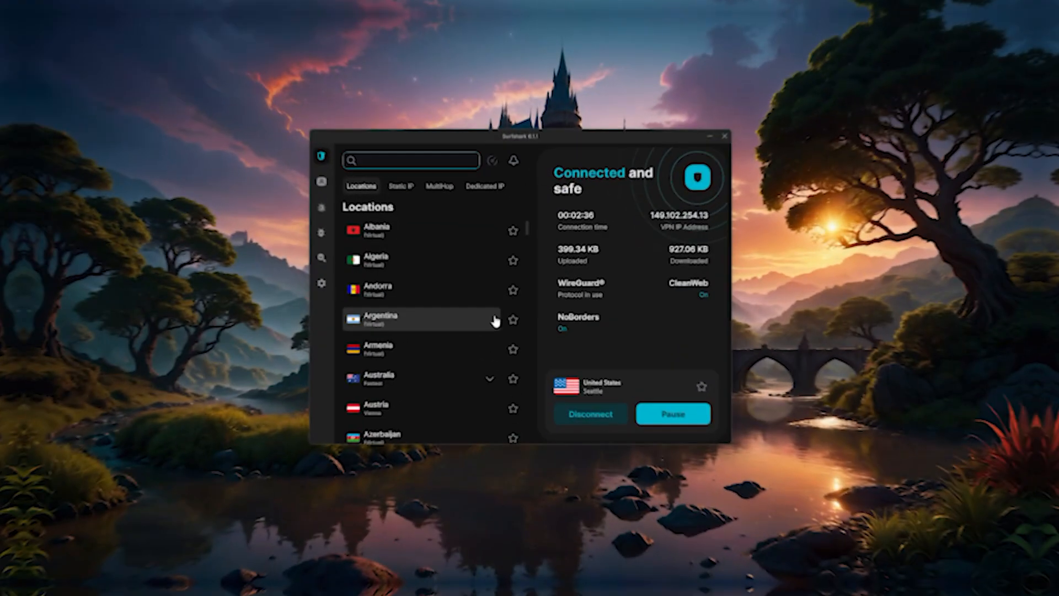
click(322, 282)
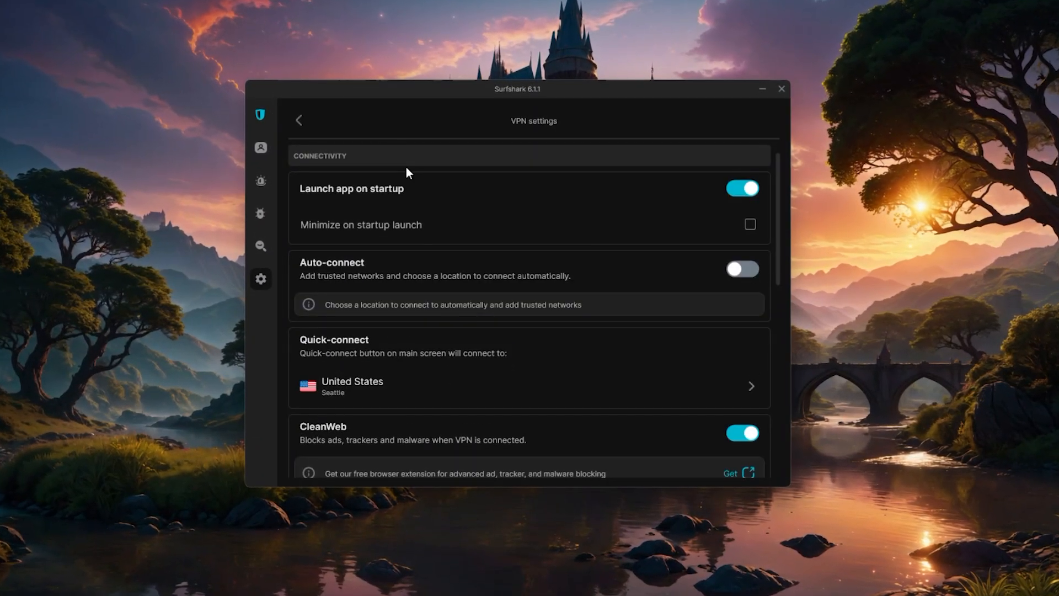
scroll(down, 3)
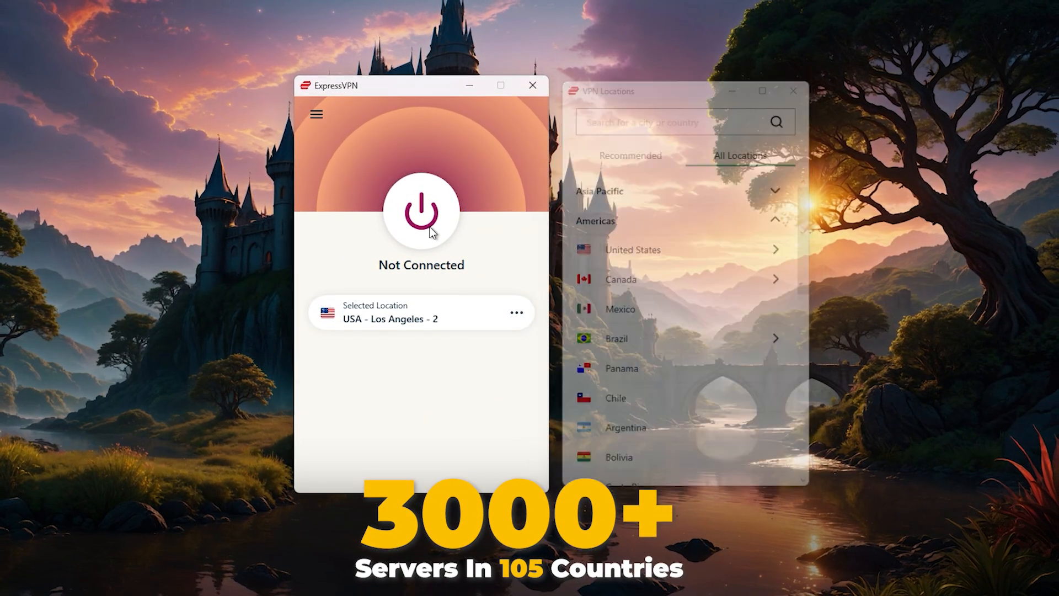
Browse ExpressVPN's region-grouped locations, then scroll NordVPN's and Surfshark's country lists.
click(421, 213)
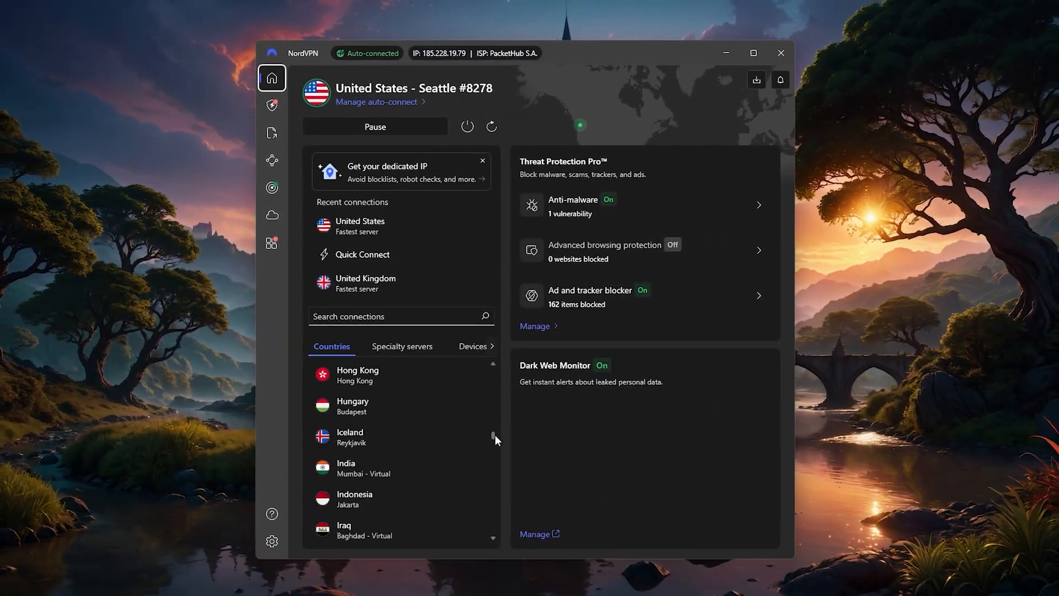
scroll(down, 3)
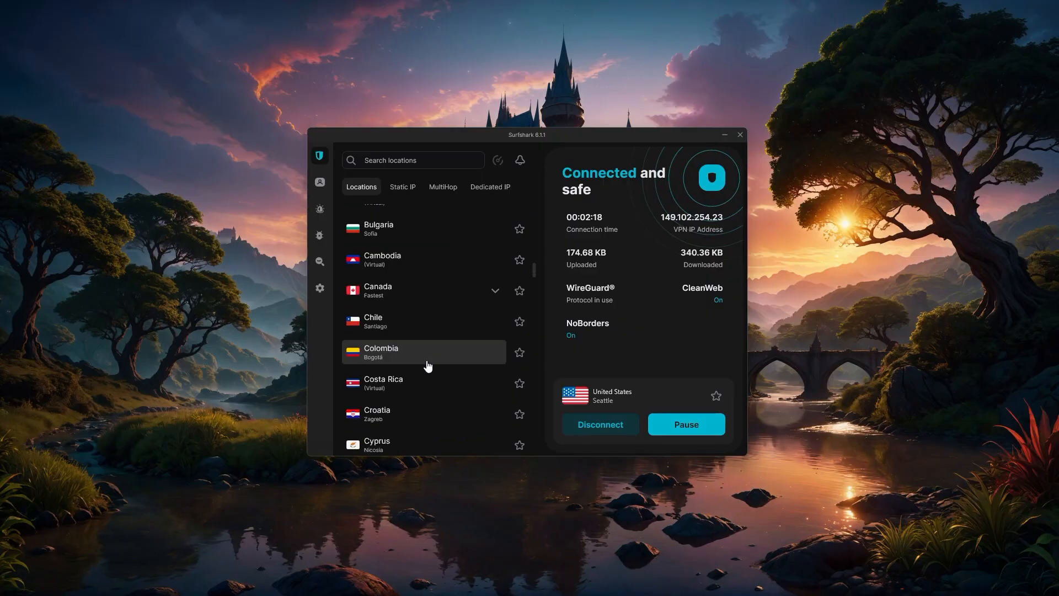
scroll(down, 3)
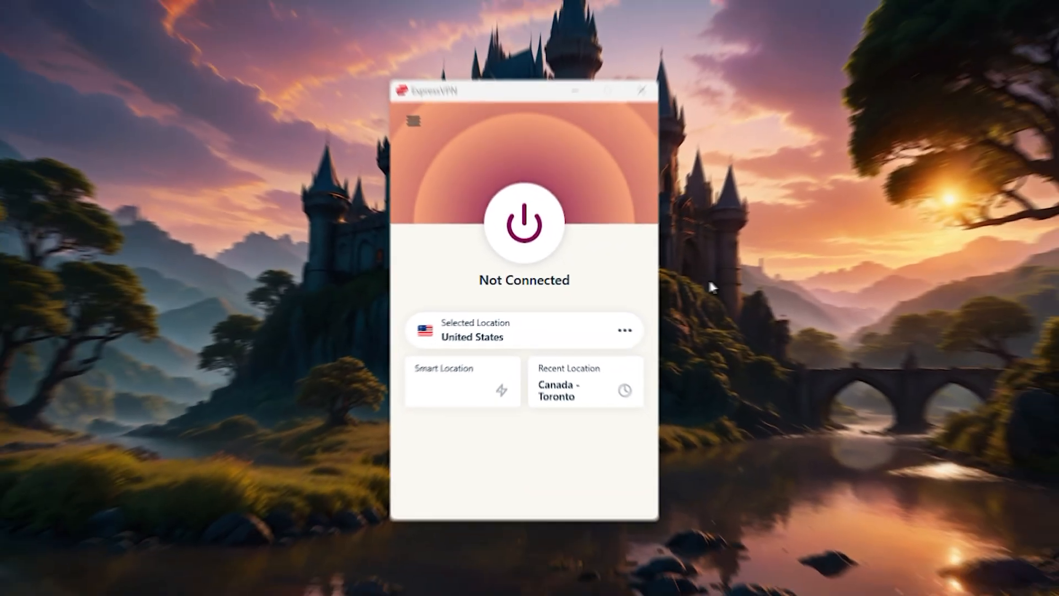
Open ExpressVPN's All Locations for the Americas and search 'uni' in NordVPN's connections.
click(623, 330)
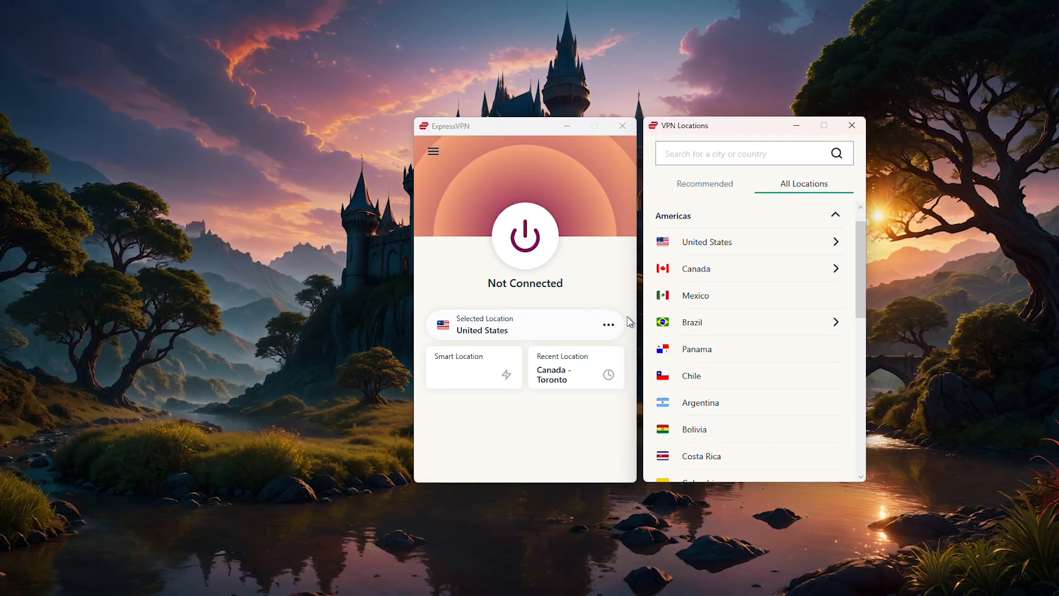
click(694, 268)
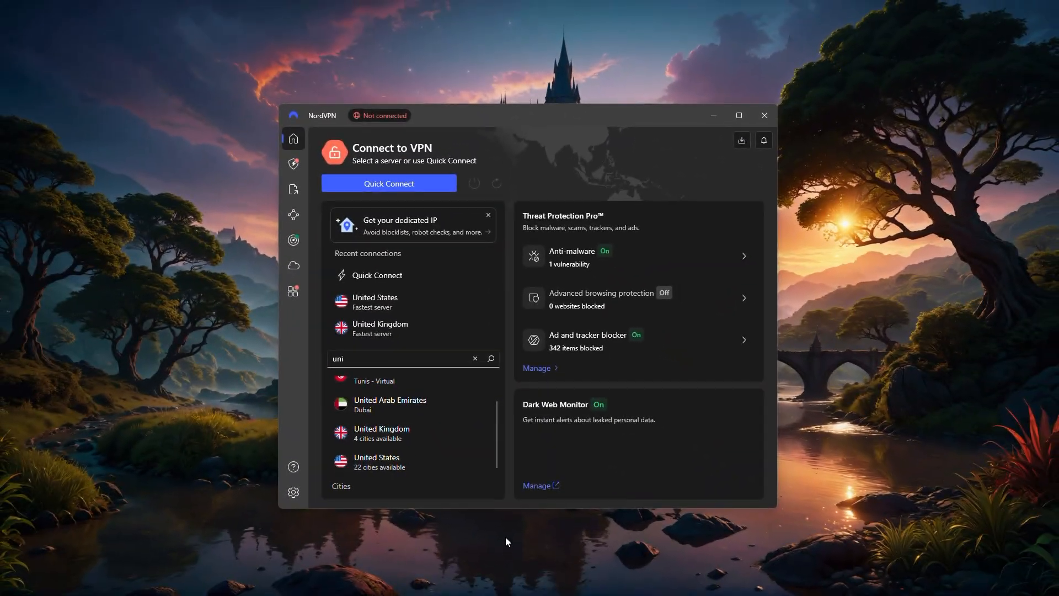
click(388, 183)
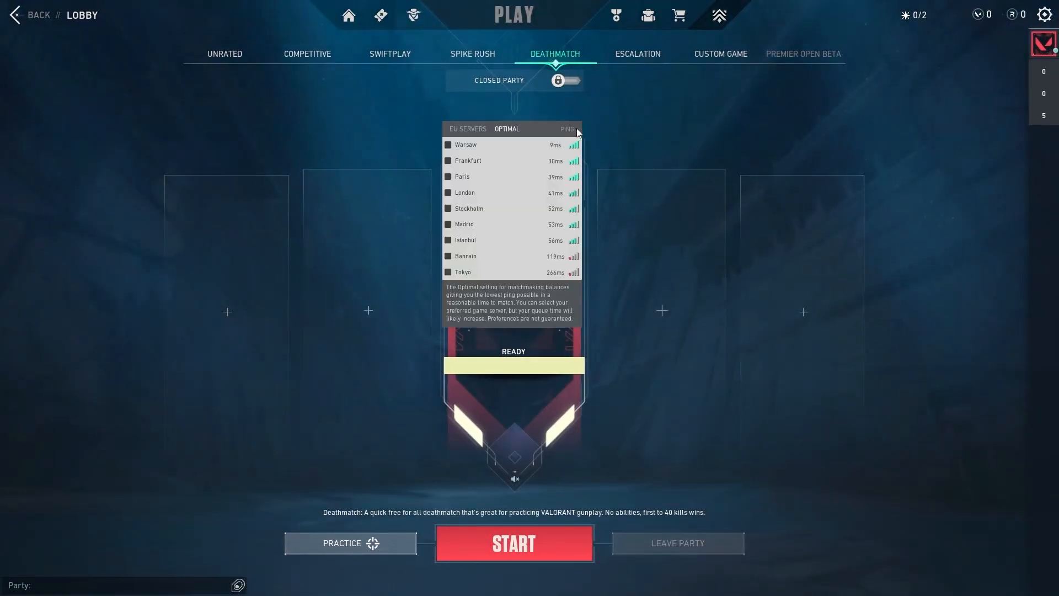
mouse_move(526, 135)
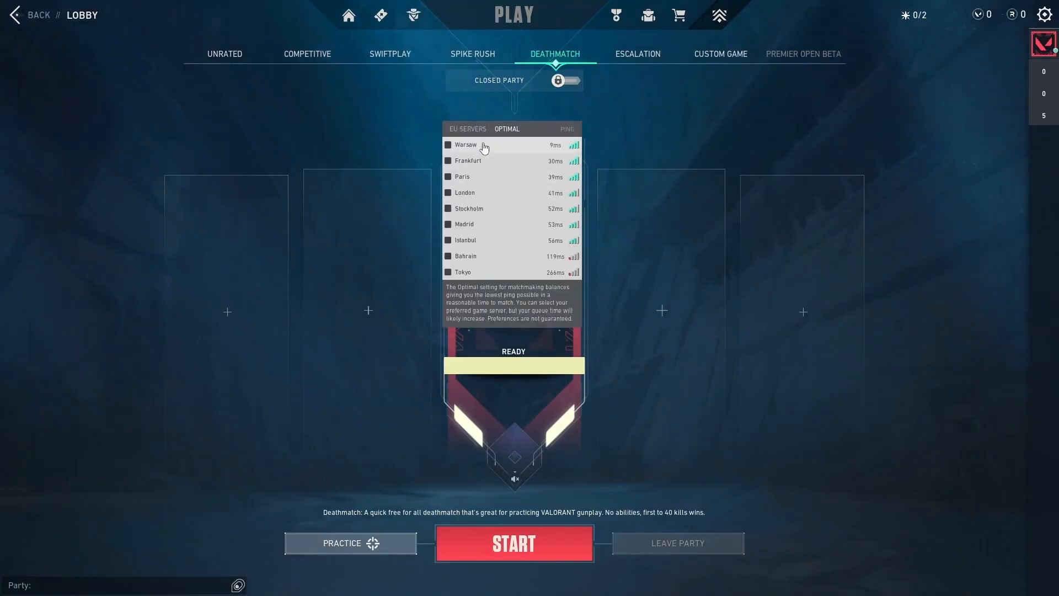
Pick Warsaw (9ms) from the Deathmatch lobby's server list.
click(447, 144)
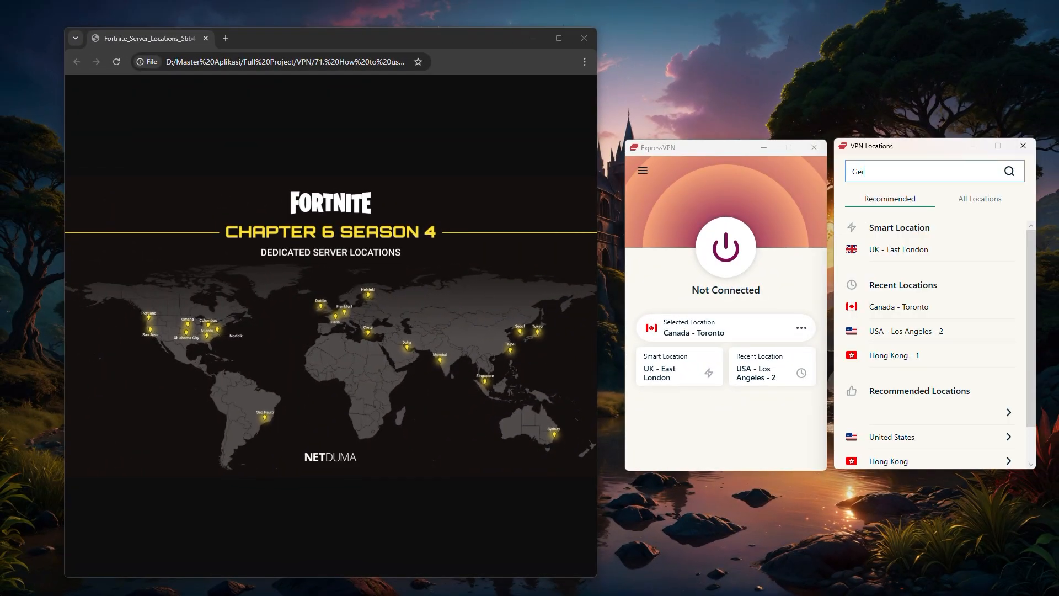
Connect ExpressVPN to Germany - Frankfurt - 1, then switch to South Korea - 2 near the Fortnite servers.
click(881, 199)
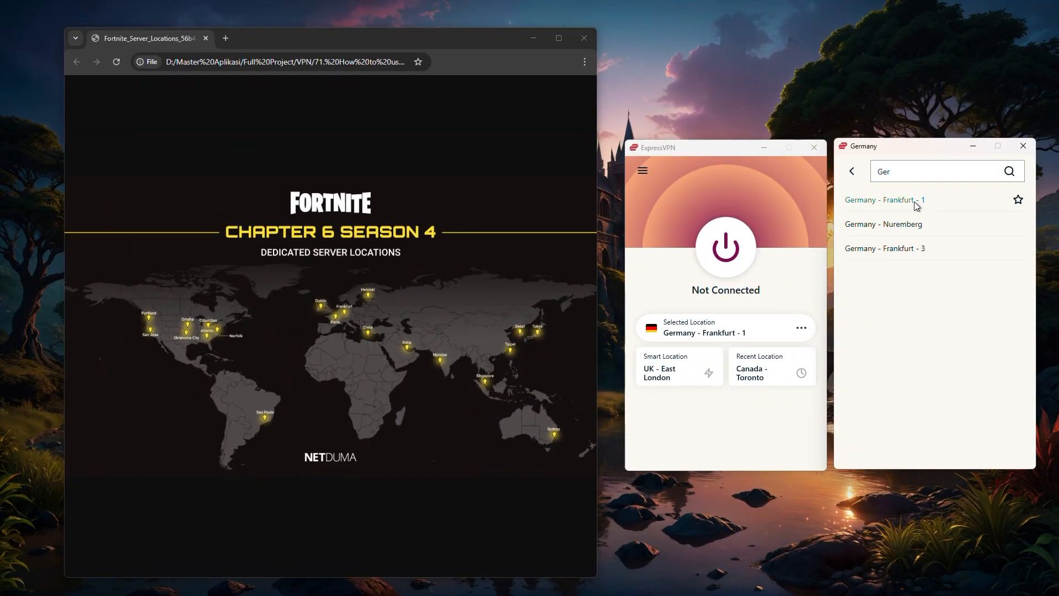
click(884, 200)
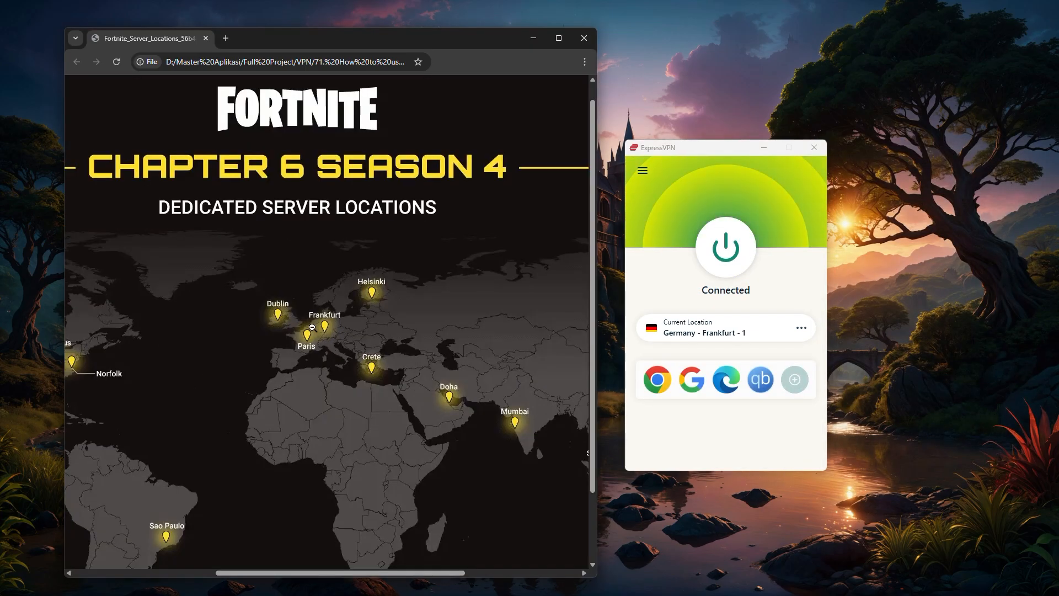
scroll(down, 3)
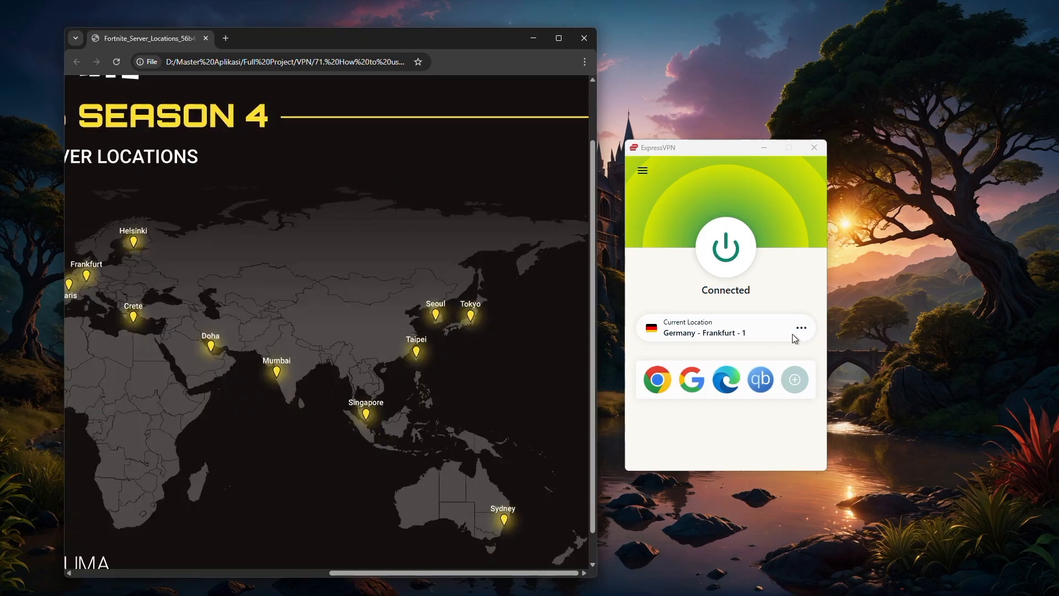
click(801, 328)
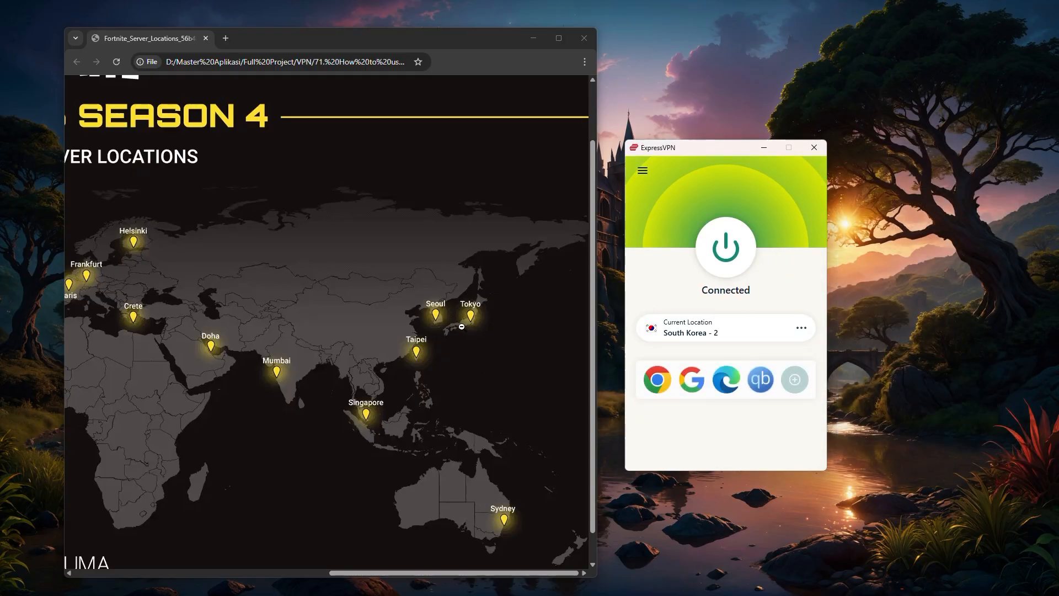
mouse_move(433, 390)
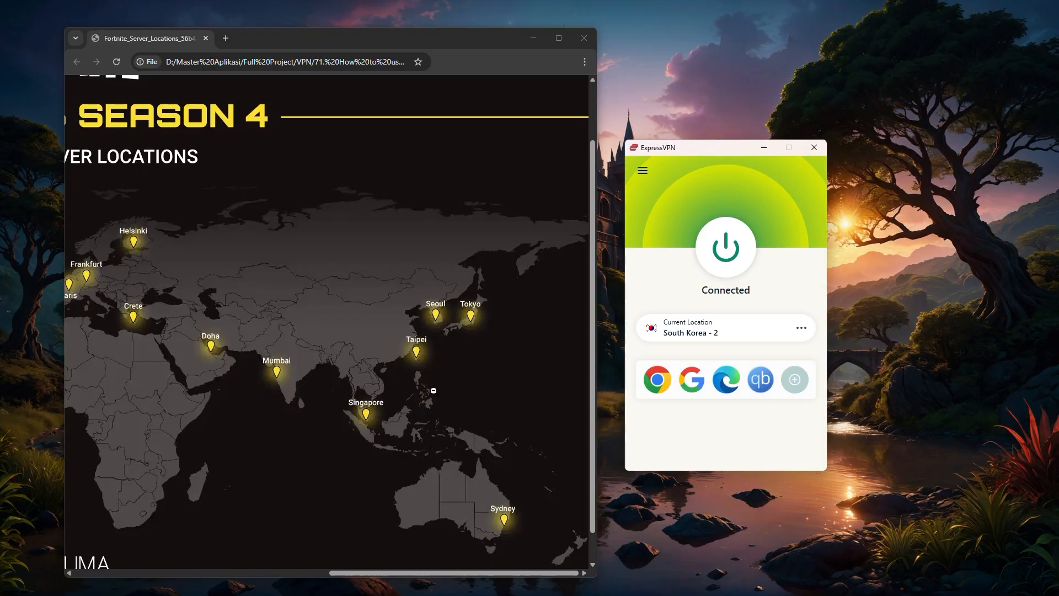
scroll(up, 3)
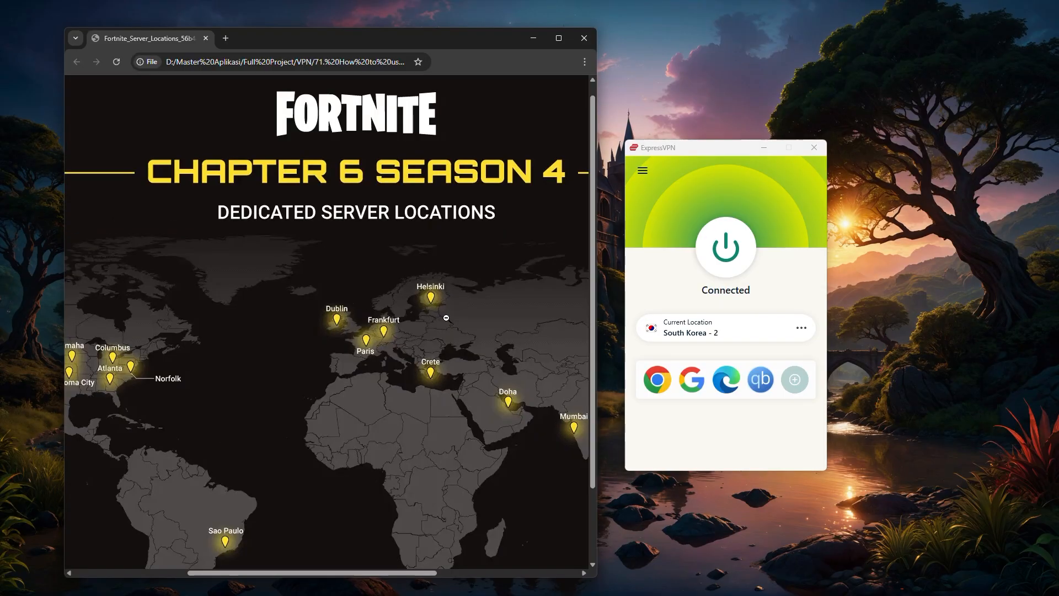
mouse_move(491, 249)
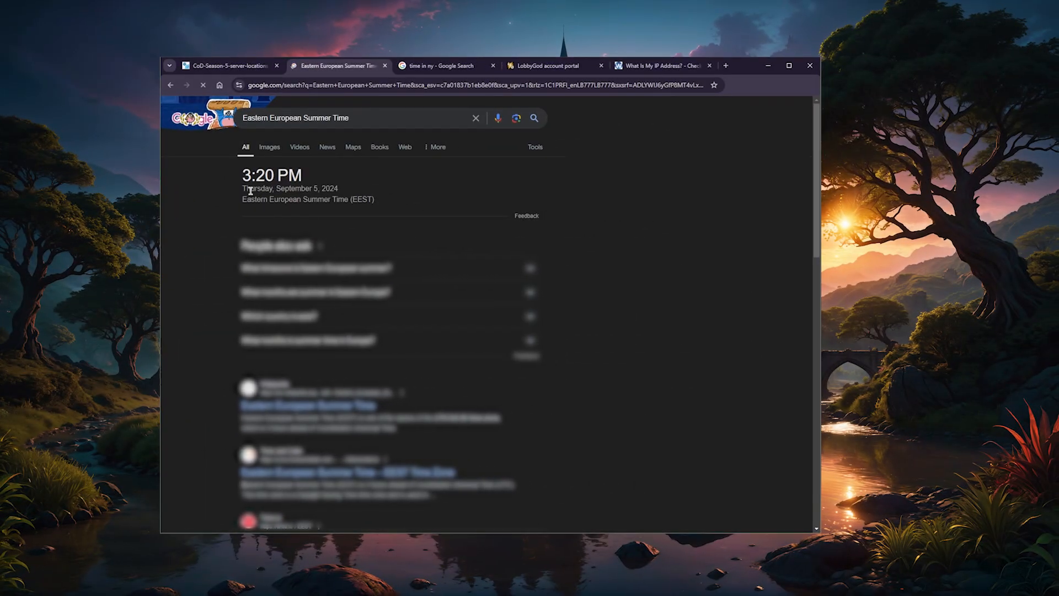
Check the New York time search, then view LobbyGod's lobby server countries with local times.
click(445, 66)
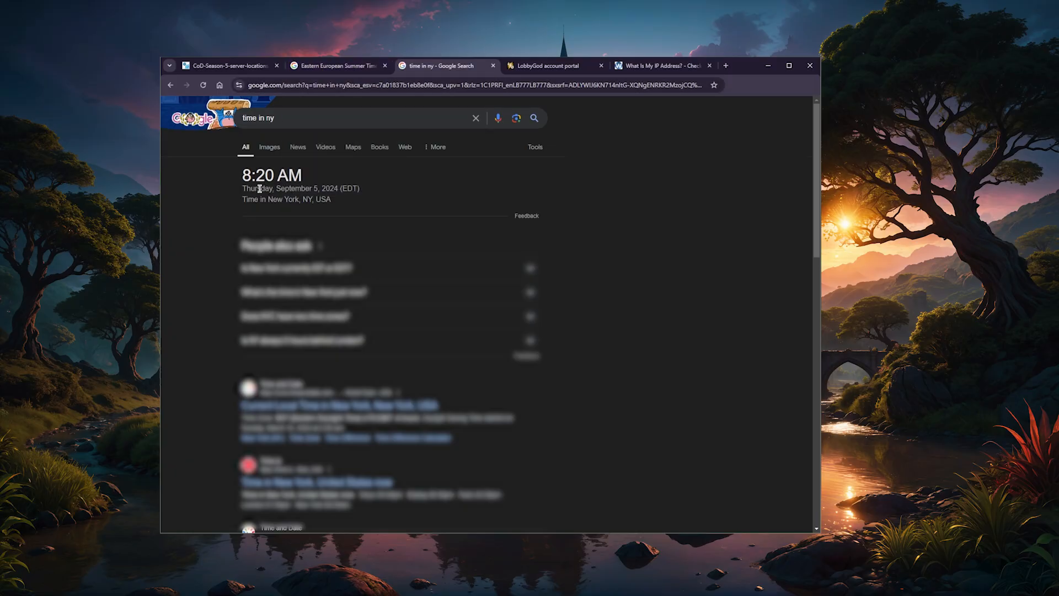
click(548, 66)
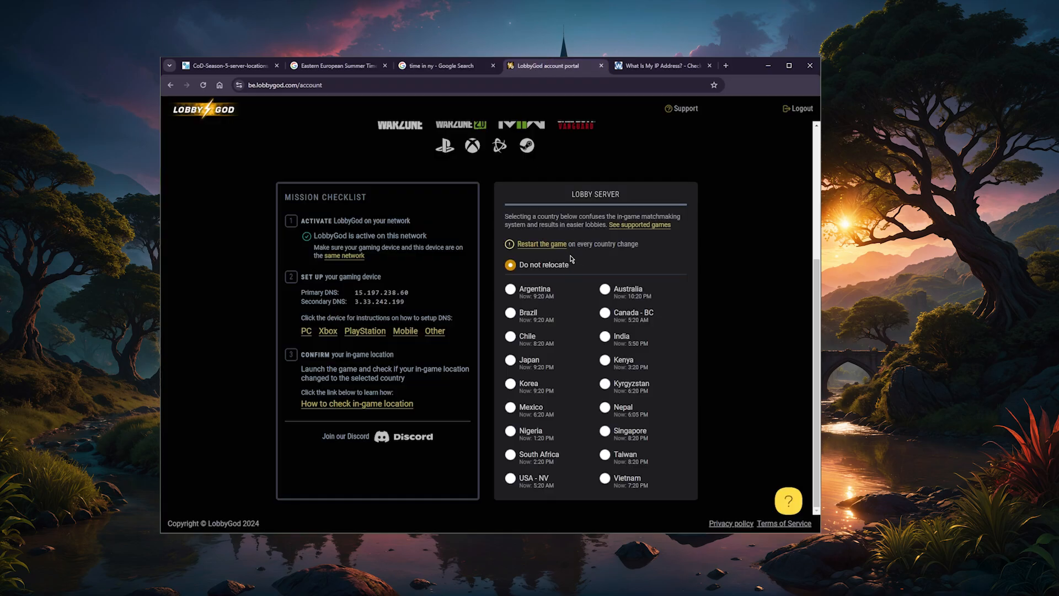
mouse_move(601, 348)
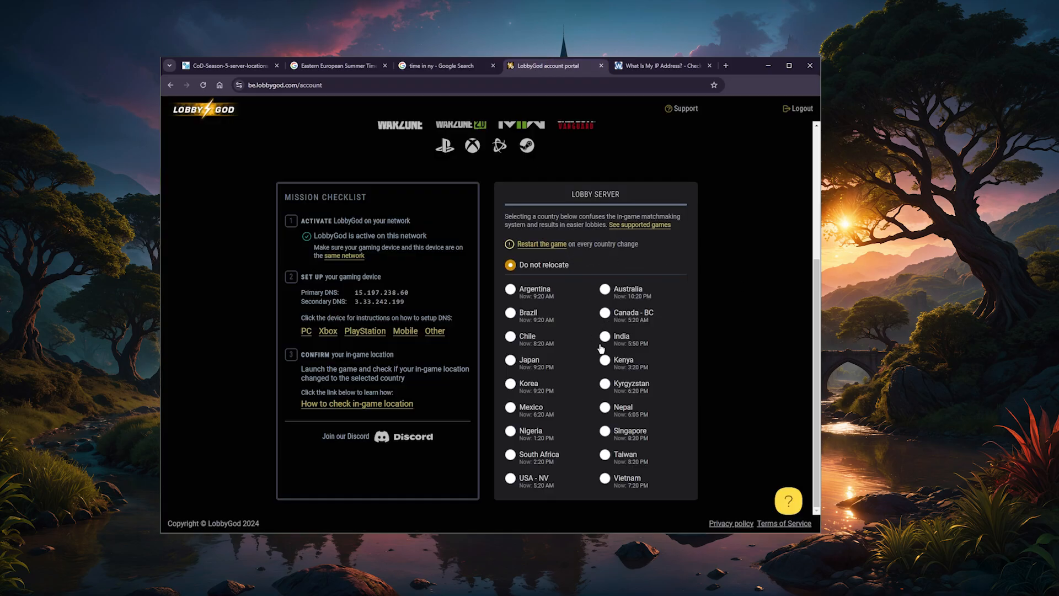
mouse_move(641, 321)
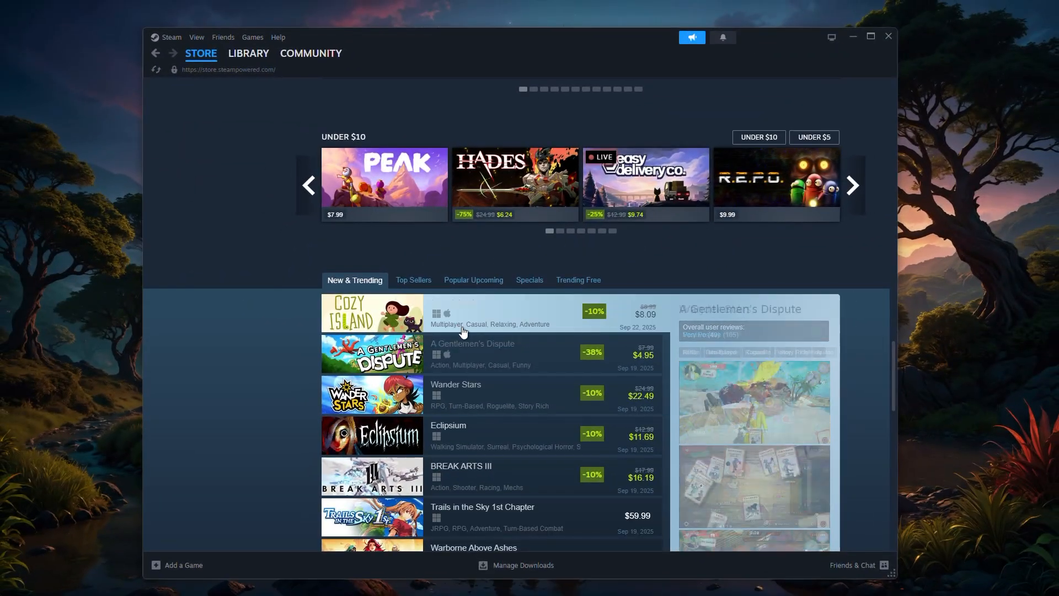
Scroll Steam's New & Trending list, then show Top Sellers led by free Counter-Strike 2.
scroll(down, 3)
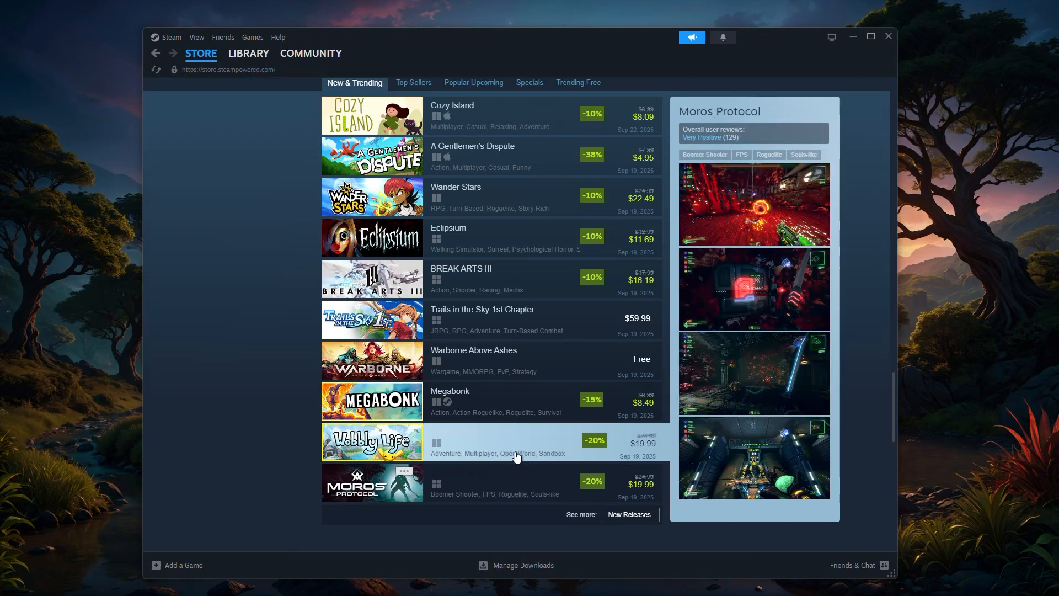
click(409, 280)
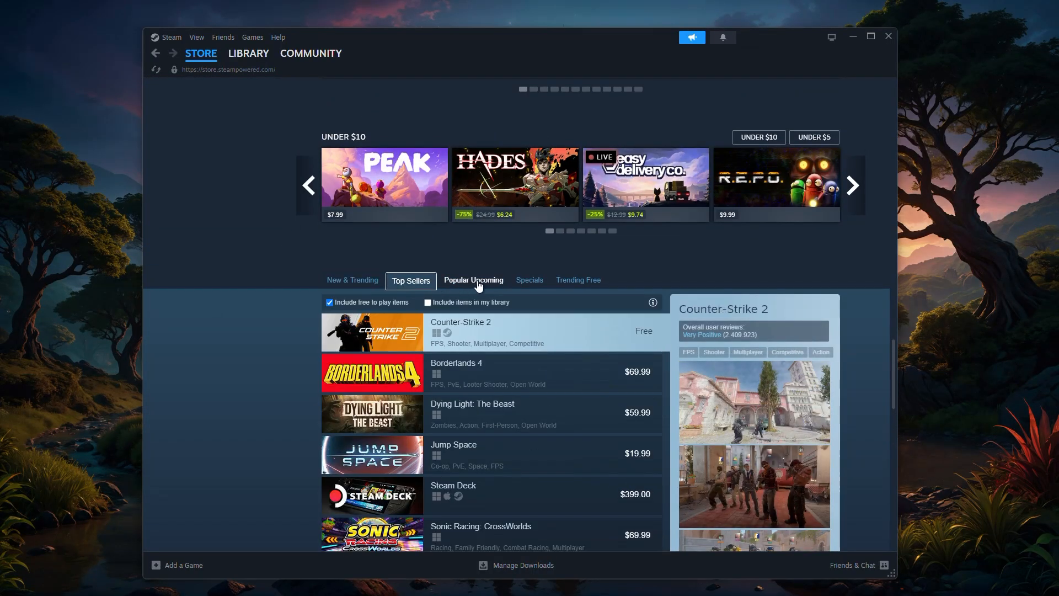
click(526, 279)
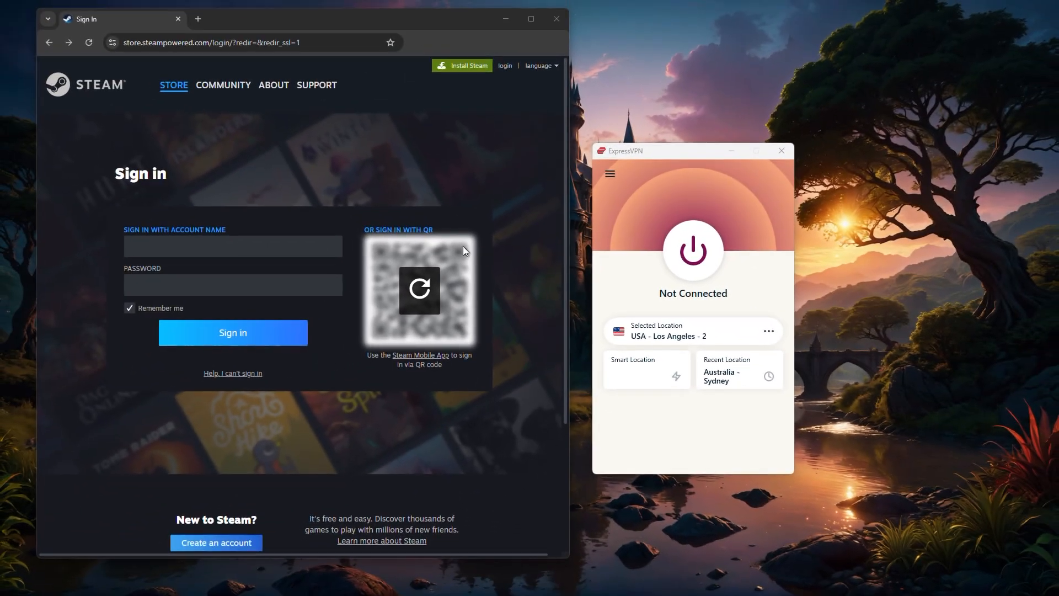
mouse_move(529, 463)
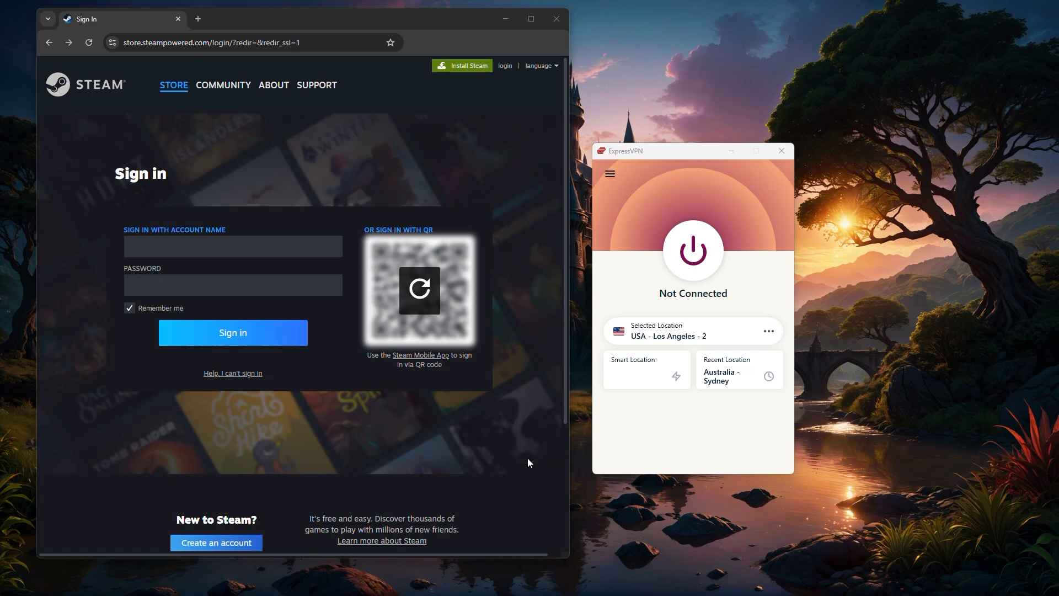
Start the ExpressVPN connection to USA - Los Angeles - 2, then view Steam's weekend deals.
click(767, 331)
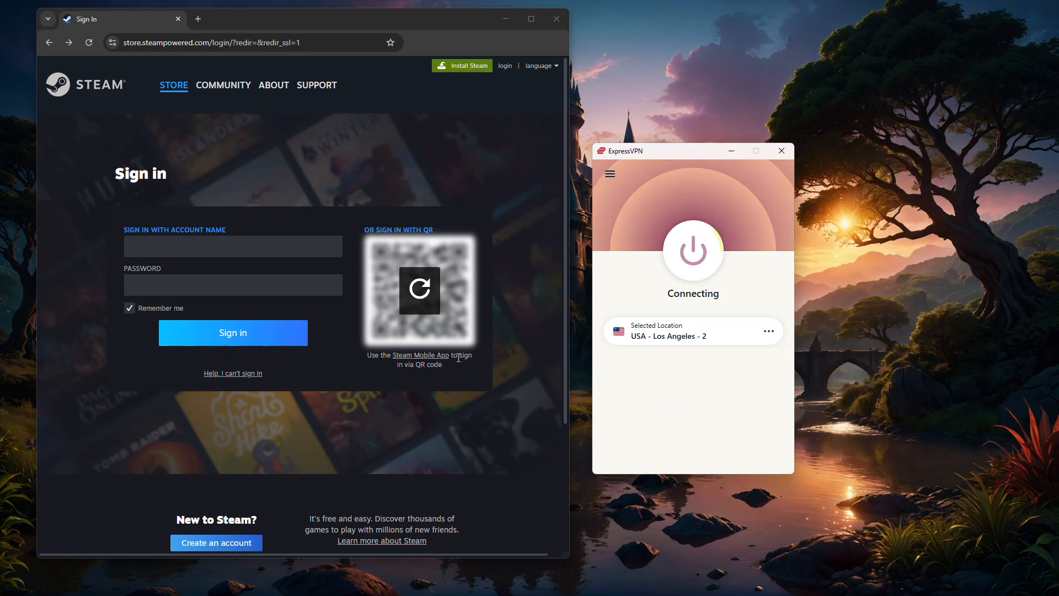
click(216, 542)
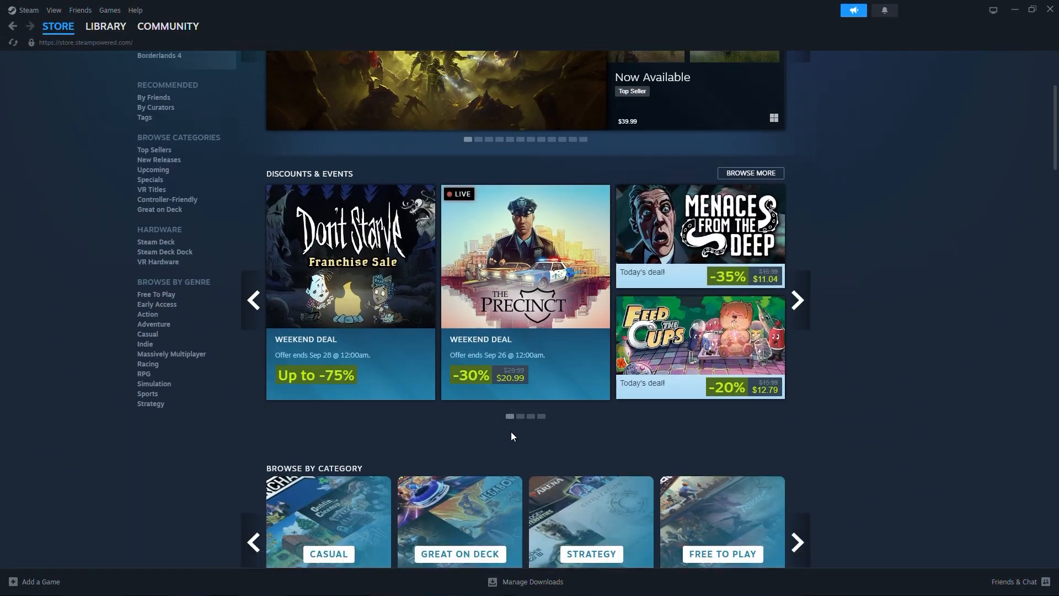
Close the VPN Locations list and scroll Steam's specials showing US-dollar prices.
scroll(down, 3)
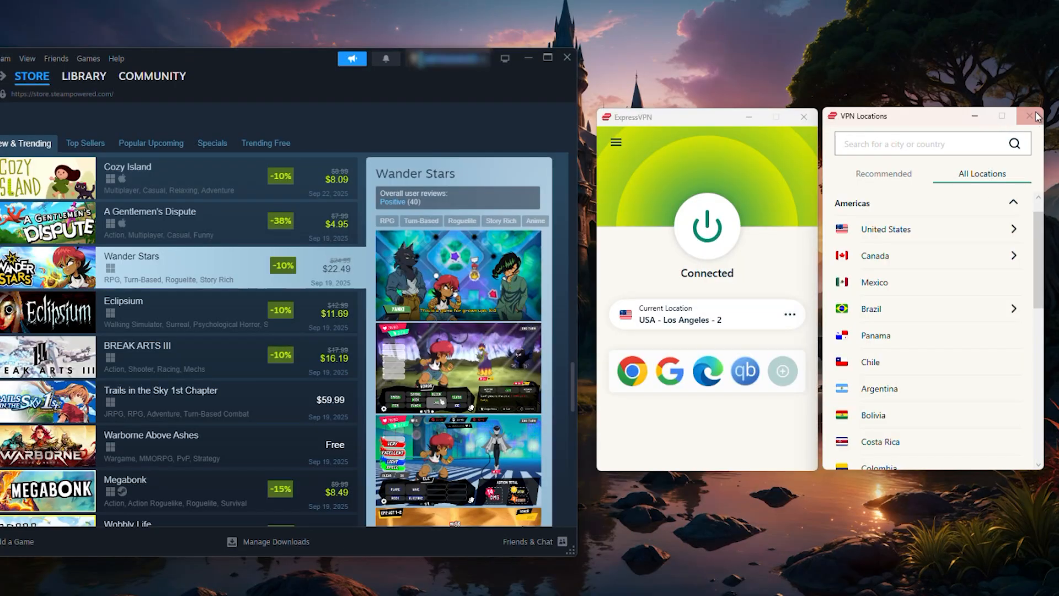
click(1028, 115)
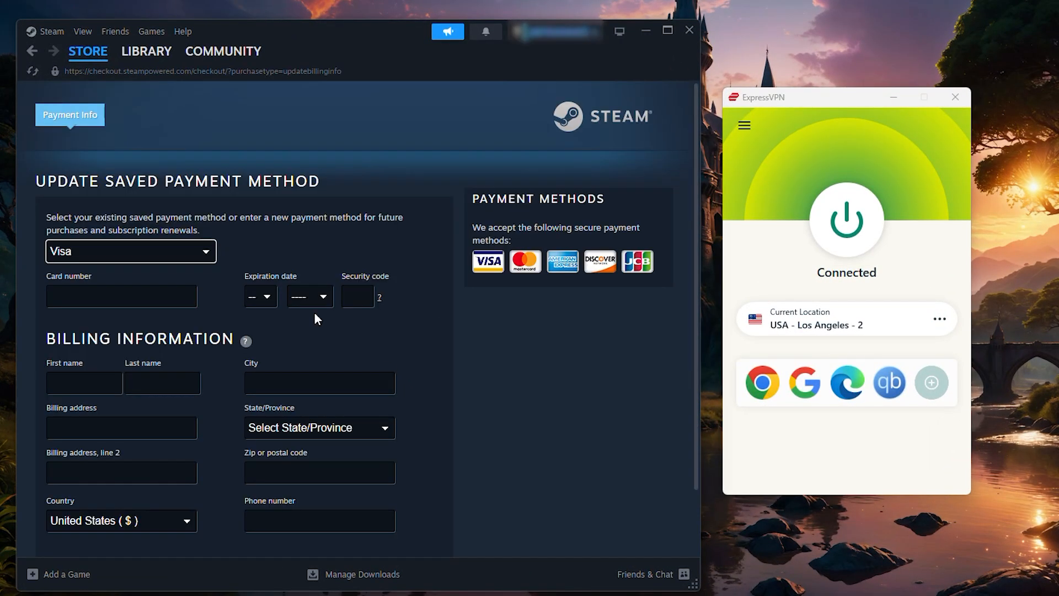
mouse_move(557, 382)
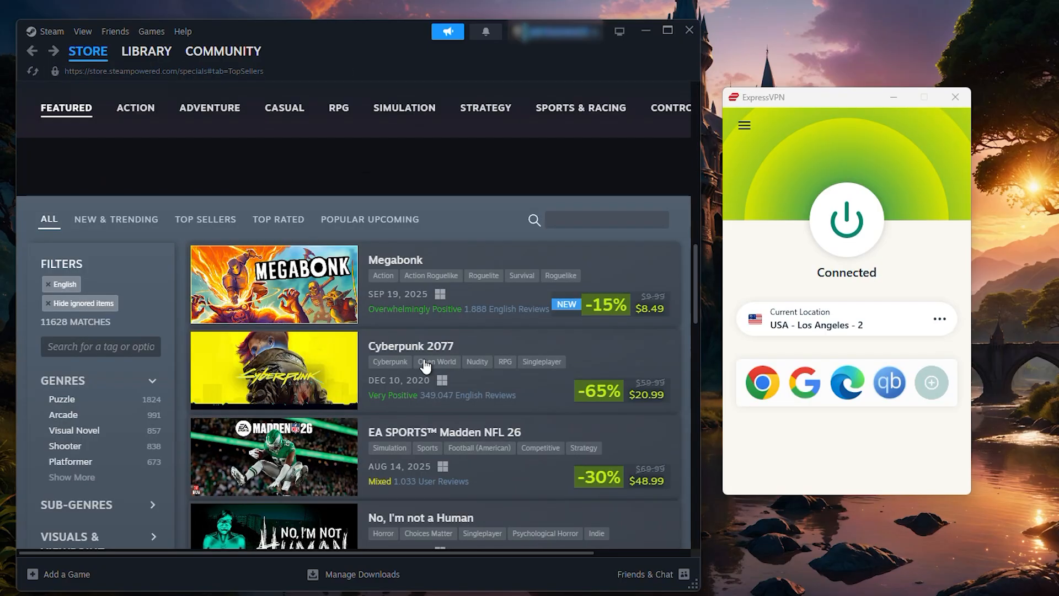
scroll(down, 3)
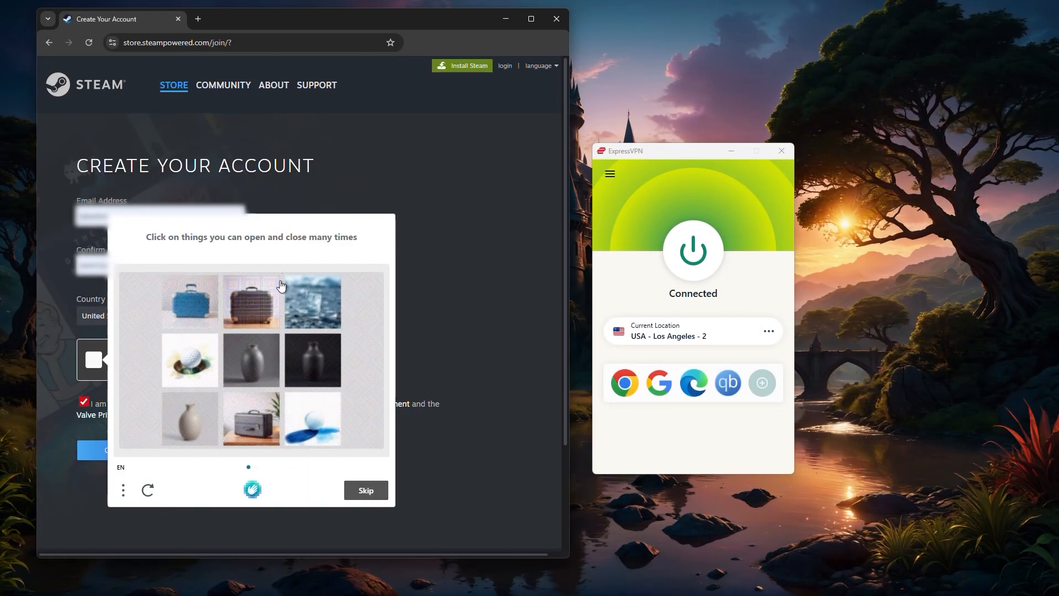
Pick a verification image, then open and delete store.steampowered.com's stored site data.
click(262, 308)
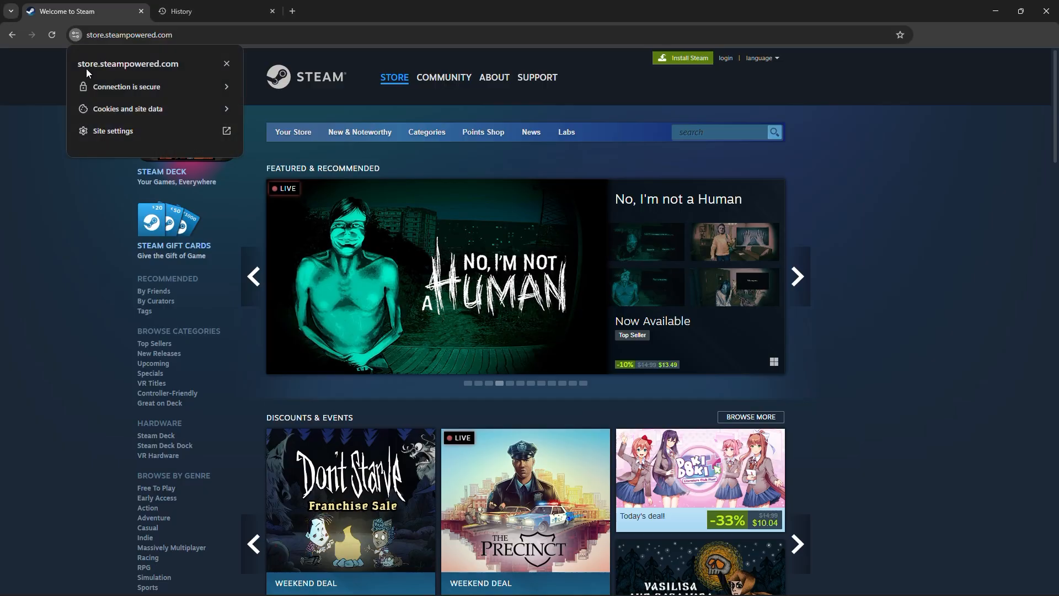
click(128, 109)
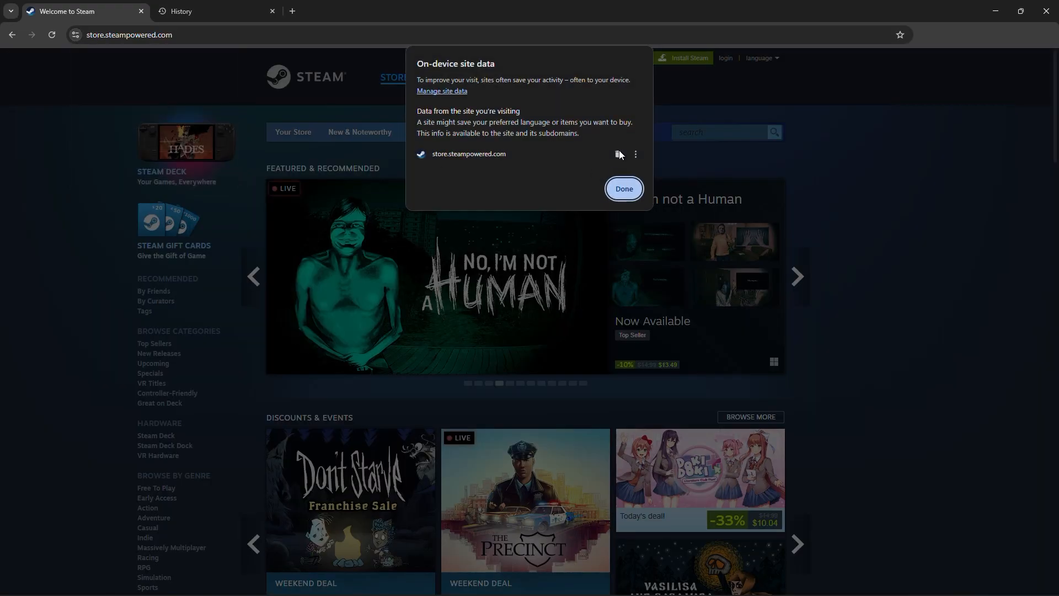
click(622, 189)
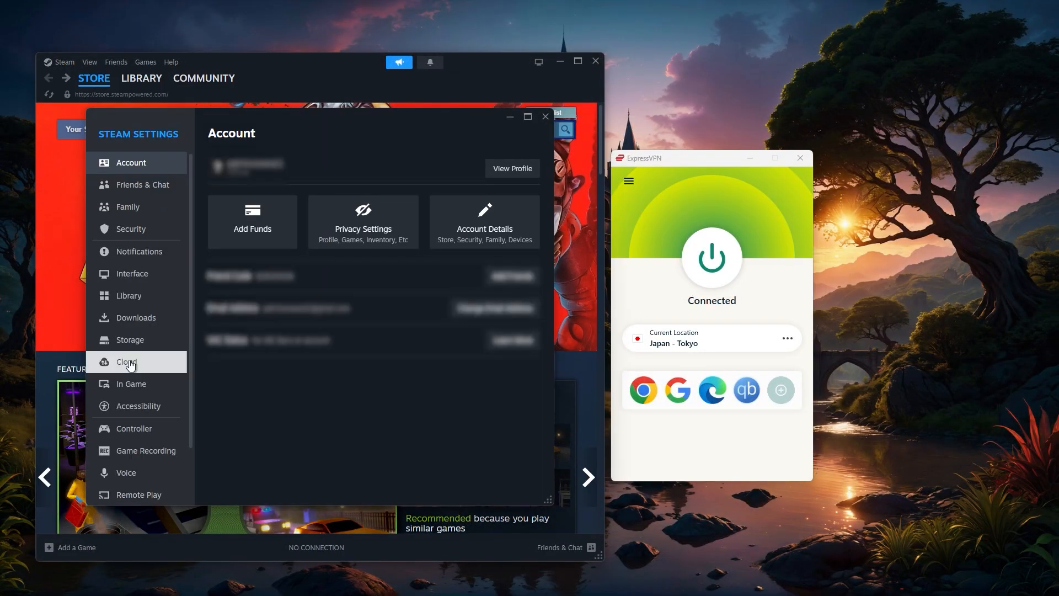
Set Steam's download region to Japan - Tokyo under Downloads settings.
click(136, 318)
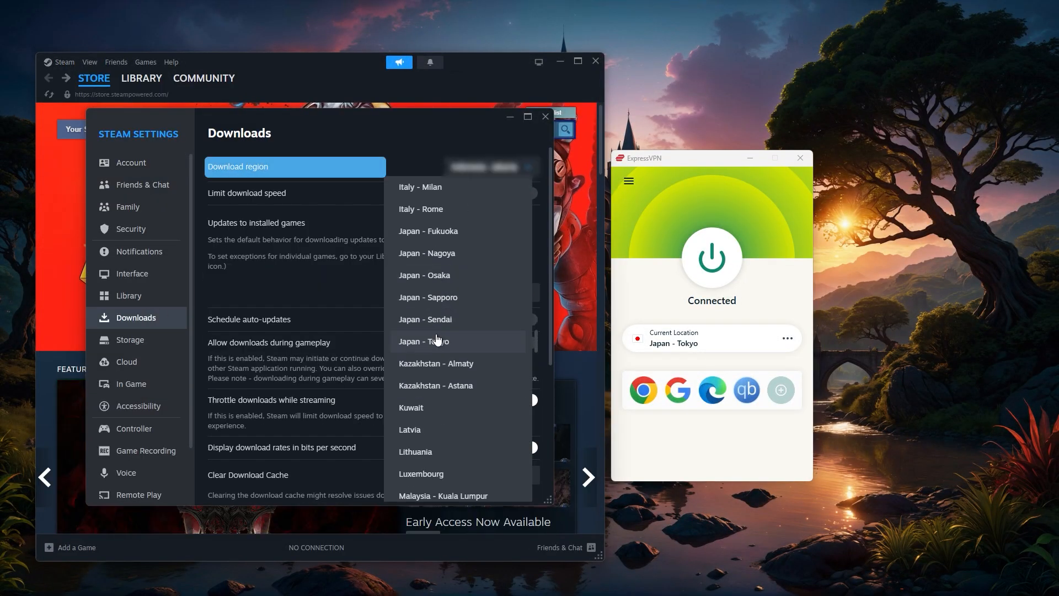
click(424, 340)
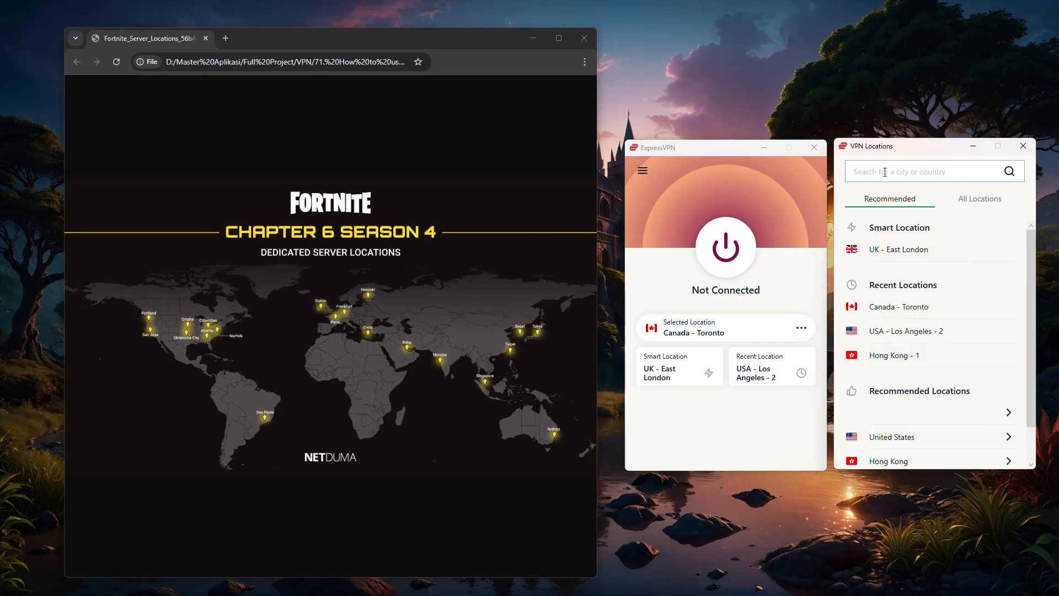
Search 'Ger' to find Germany in ExpressVPN, then view NordVPN's Threat Protection Pro overview.
text(Ger)
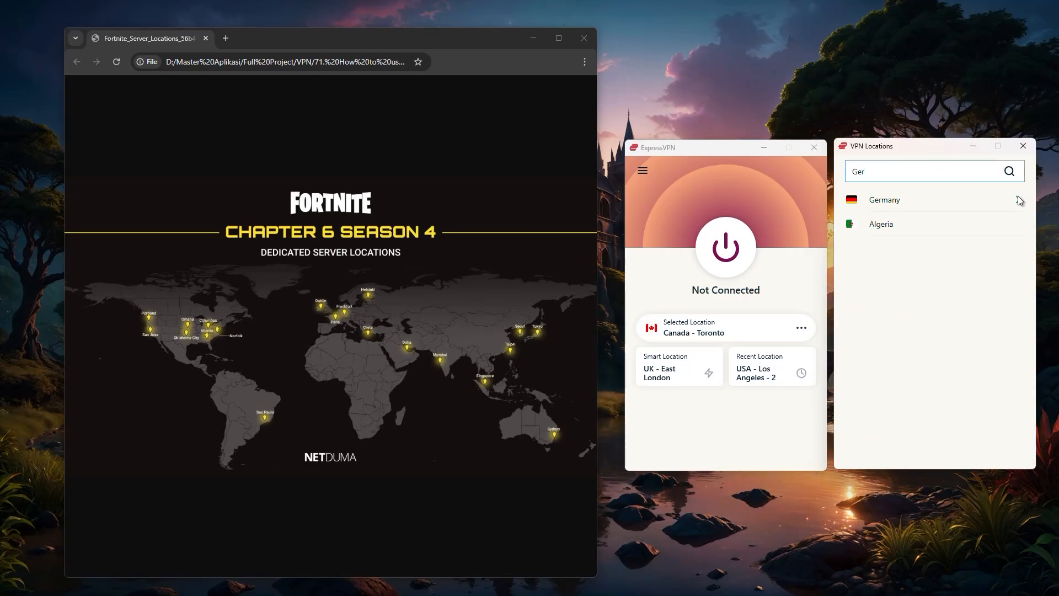
click(884, 199)
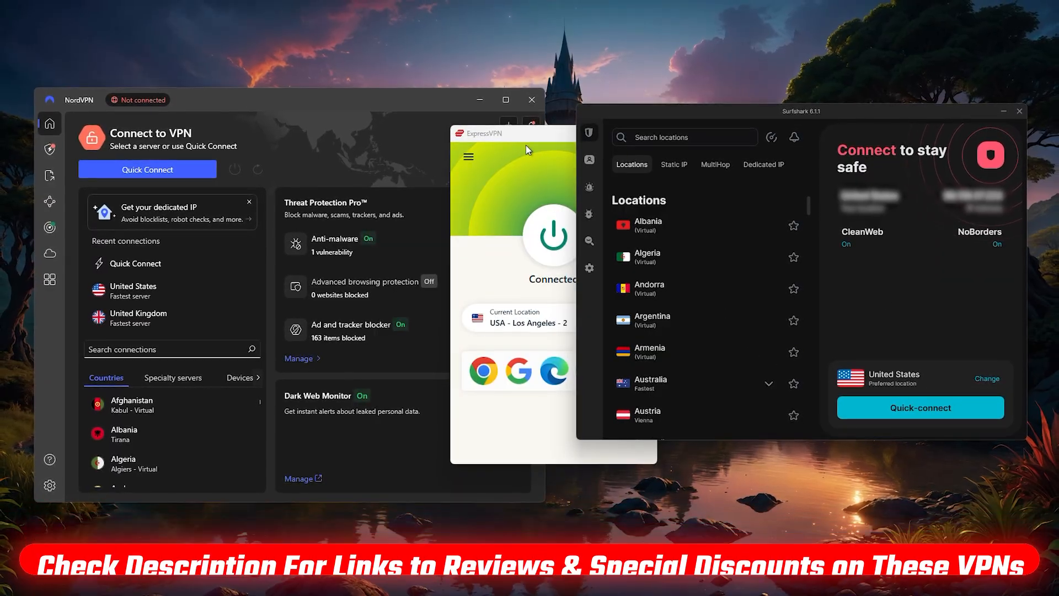
click(50, 150)
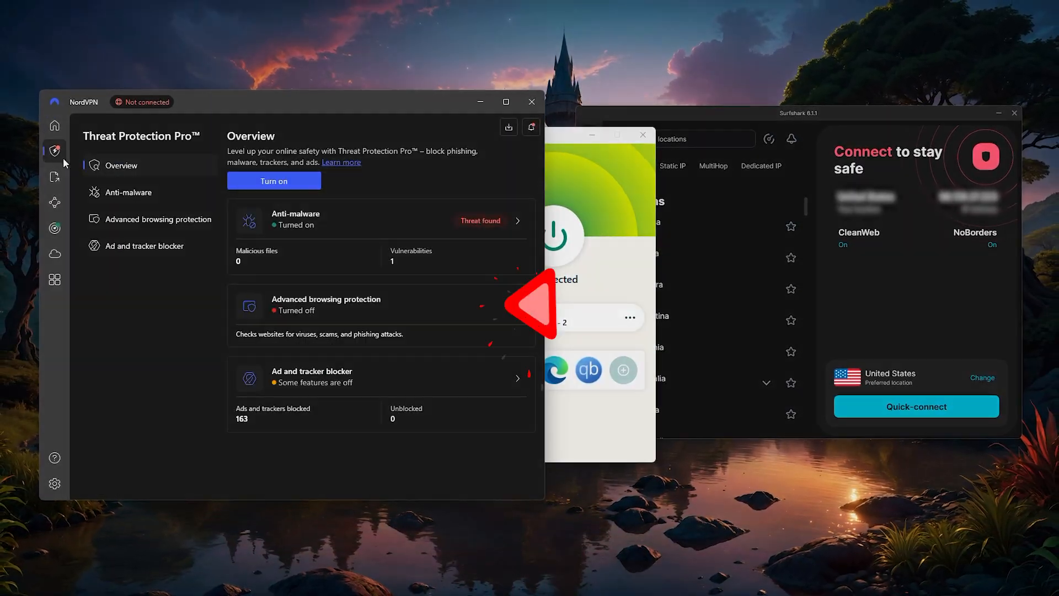